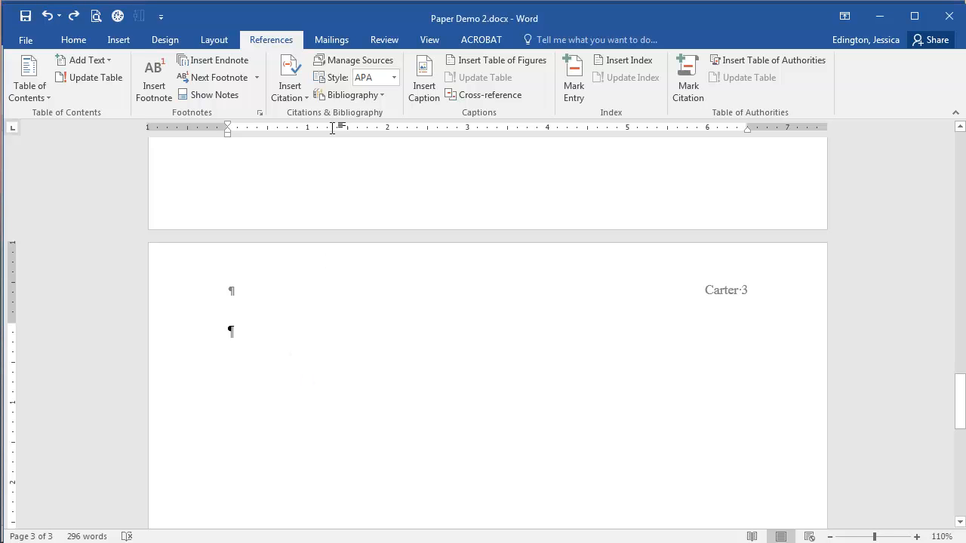
pyautogui.moveTo(288, 76)
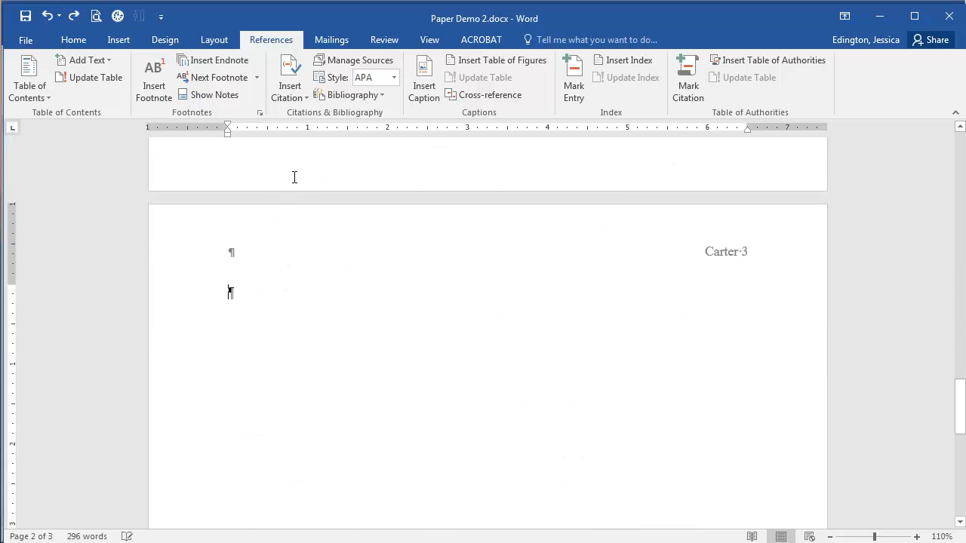
# Place the cursor in page 3's blank paragraph to review the three stored sources.
pyautogui.click(289, 75)
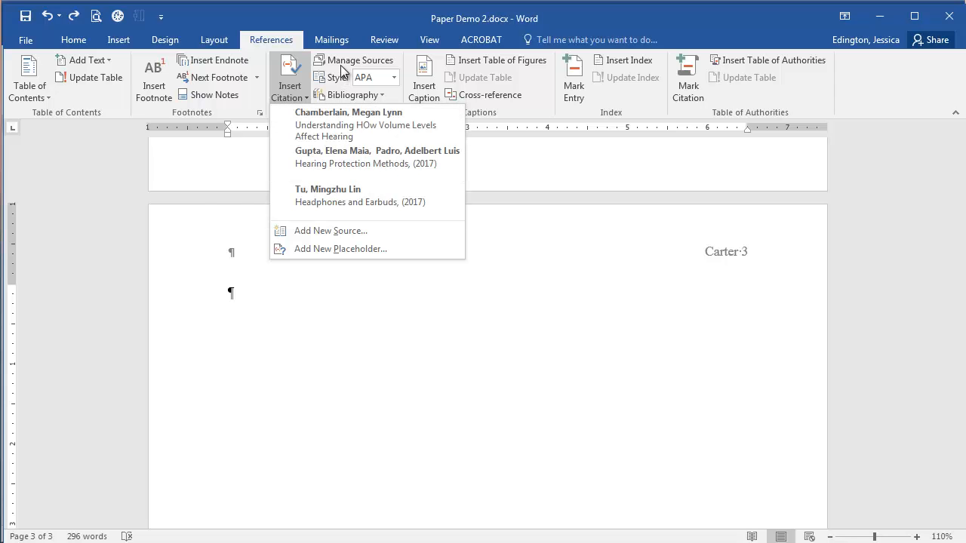
# Open Manage Sources to confirm Chamberlain, Gupta and Padro, and Tu are cited.
pyautogui.click(360, 59)
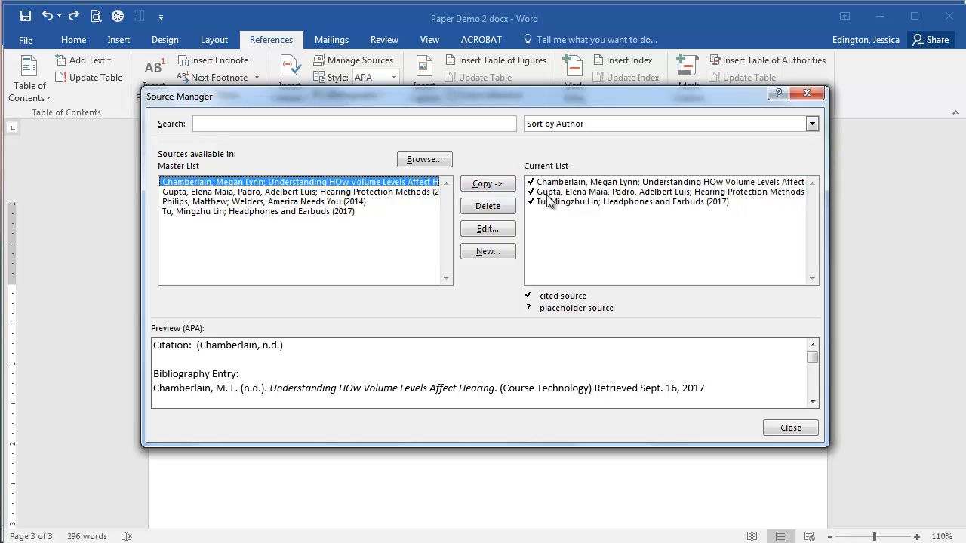
pyautogui.moveTo(423, 221)
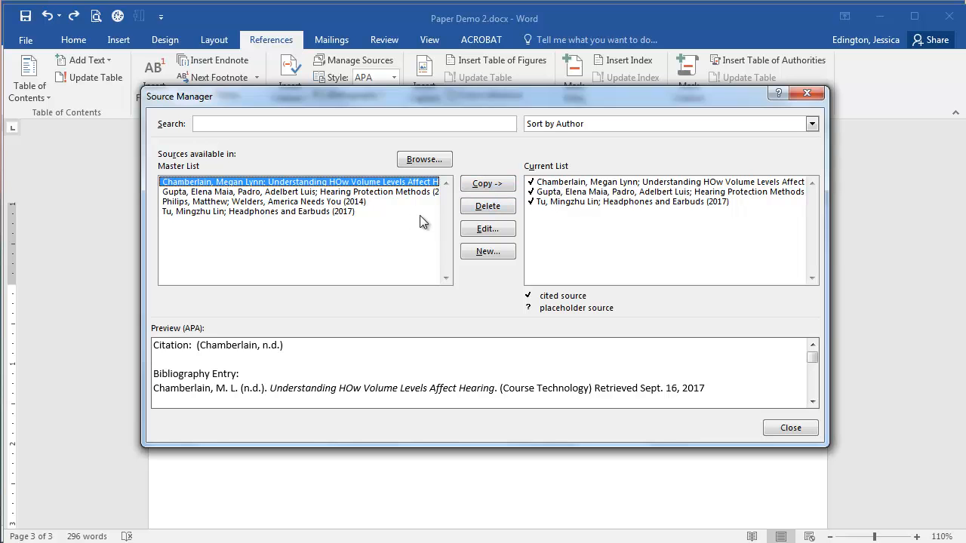
pyautogui.moveTo(554, 242)
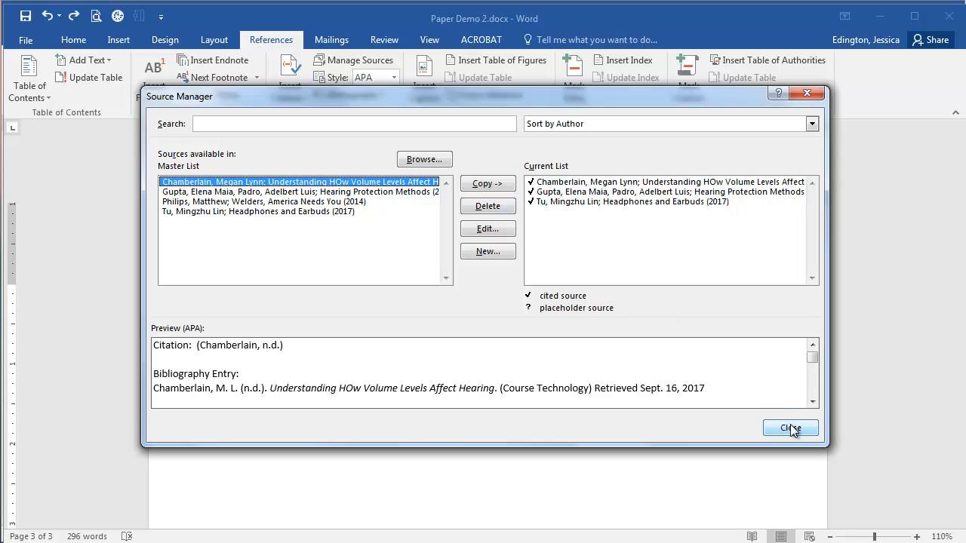
# Close the Source Manager and show the Bibliography gallery with its Works Cited layout.
pyautogui.click(790, 427)
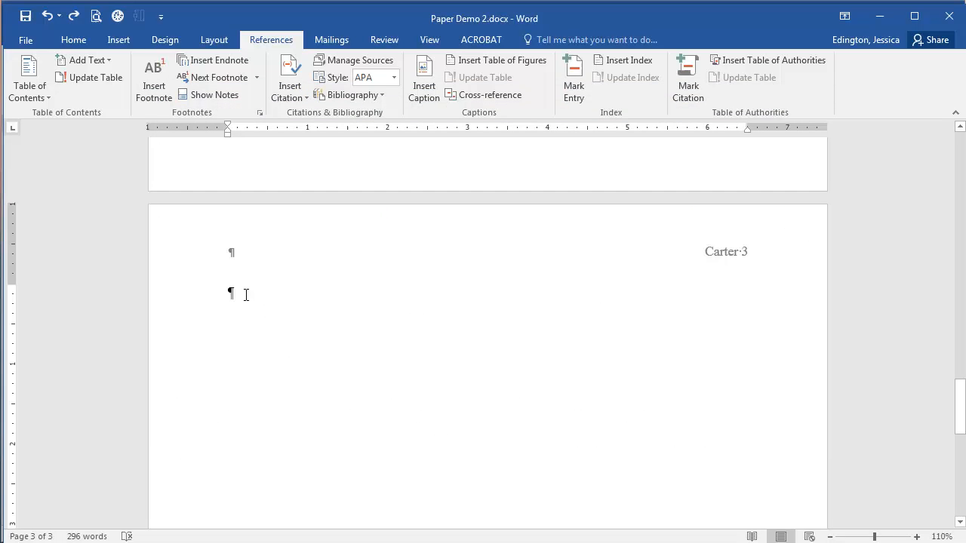
pyautogui.moveTo(349, 98)
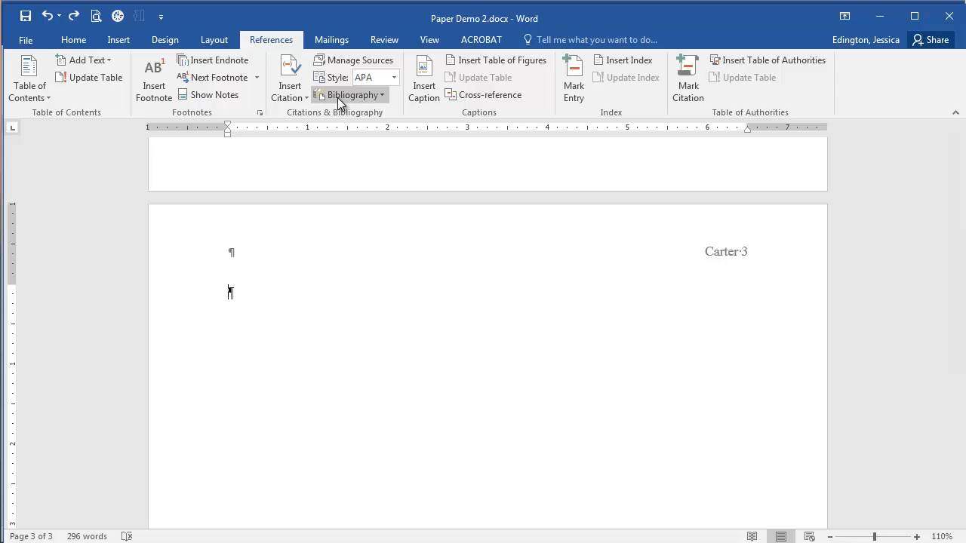
pyautogui.click(351, 94)
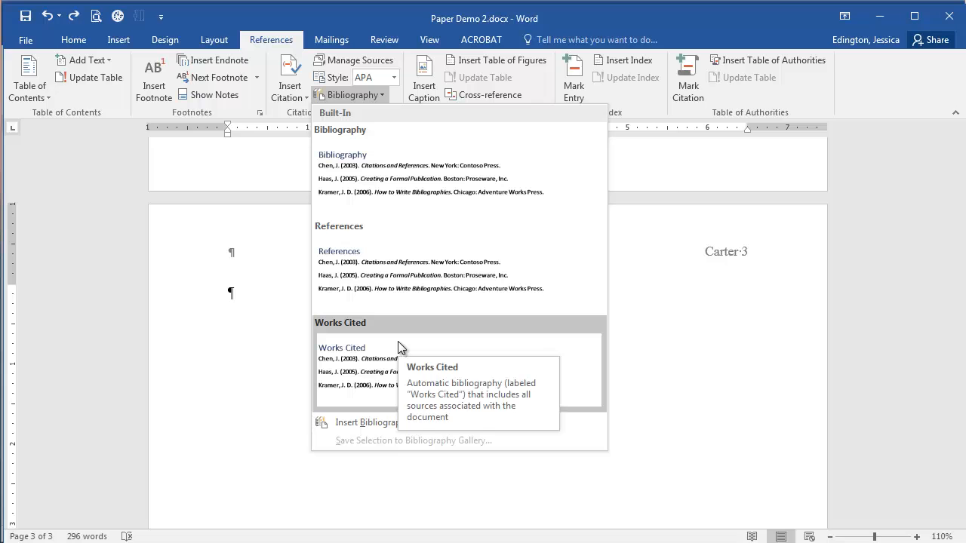
pyautogui.moveTo(400, 344)
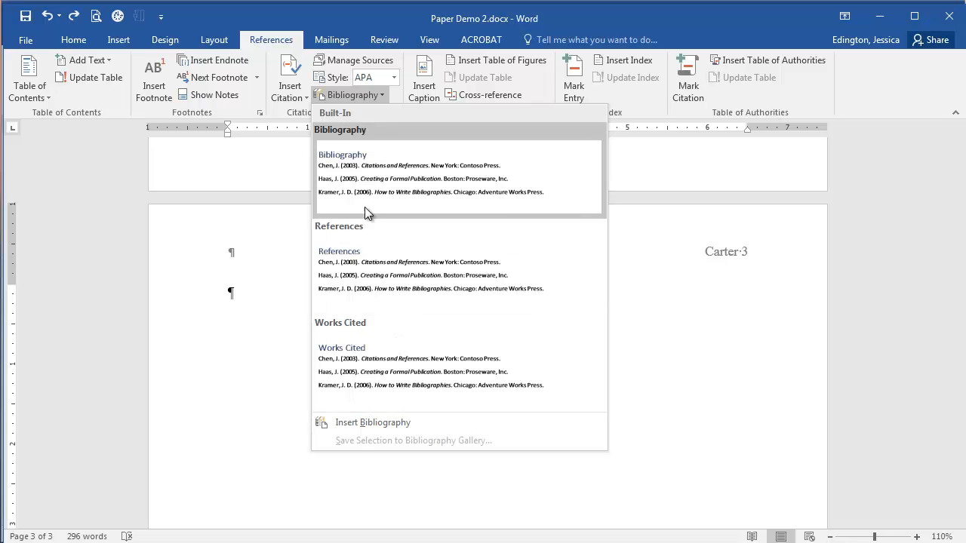
pyautogui.moveTo(371, 264)
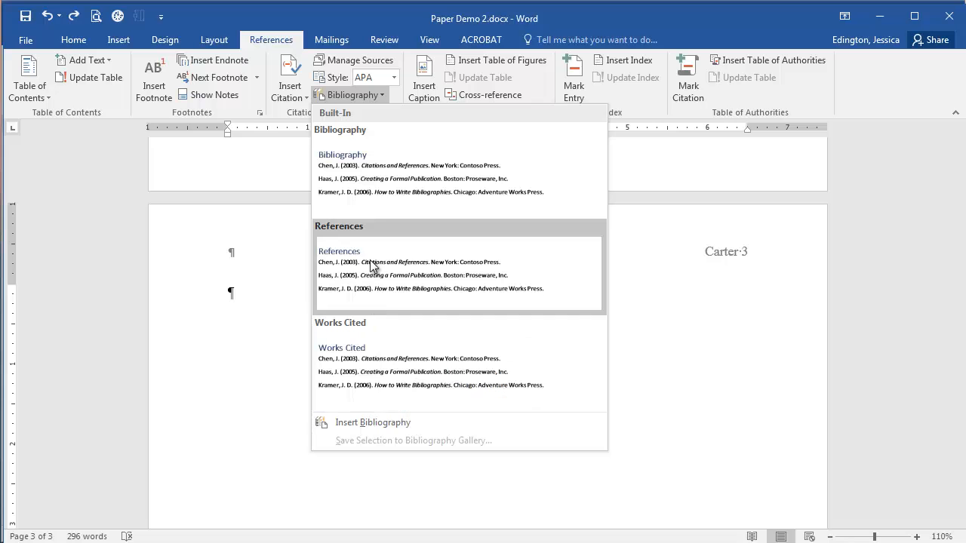
pyautogui.moveTo(381, 372)
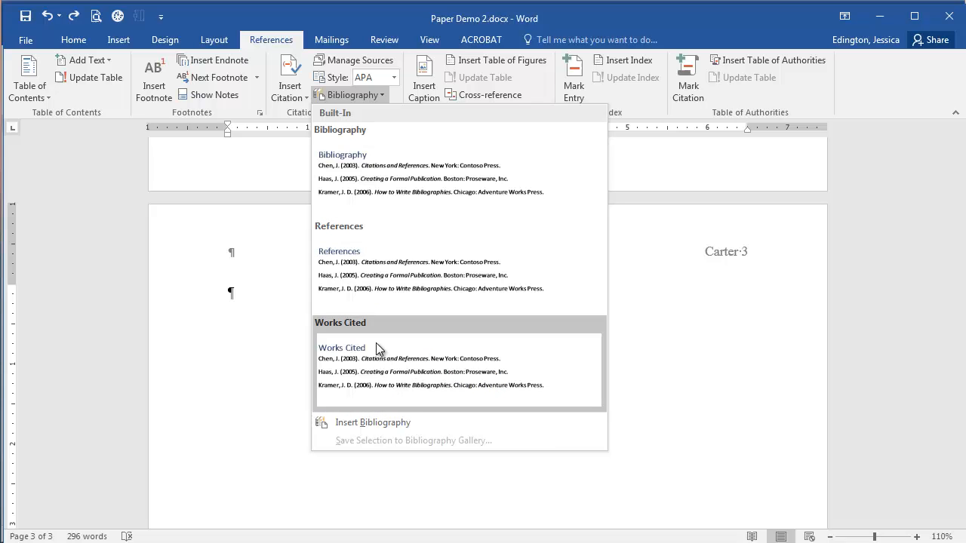
# Insert the built-in Works Cited bibliography on page 3.
pyautogui.click(341, 348)
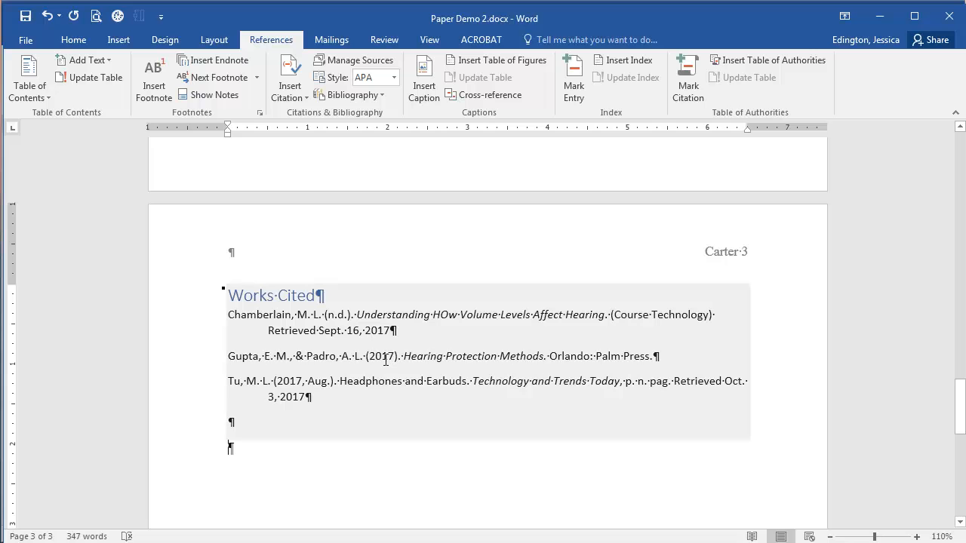
pyautogui.moveTo(383, 364)
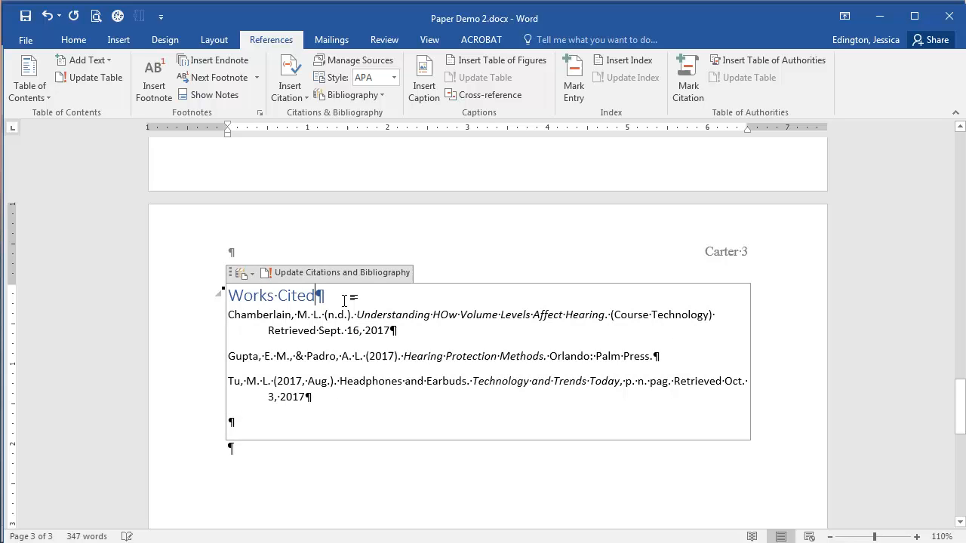
# Restyle the Works Cited title as Calibri (Body) in Automatic black.
pyautogui.doubleClick(271, 295)
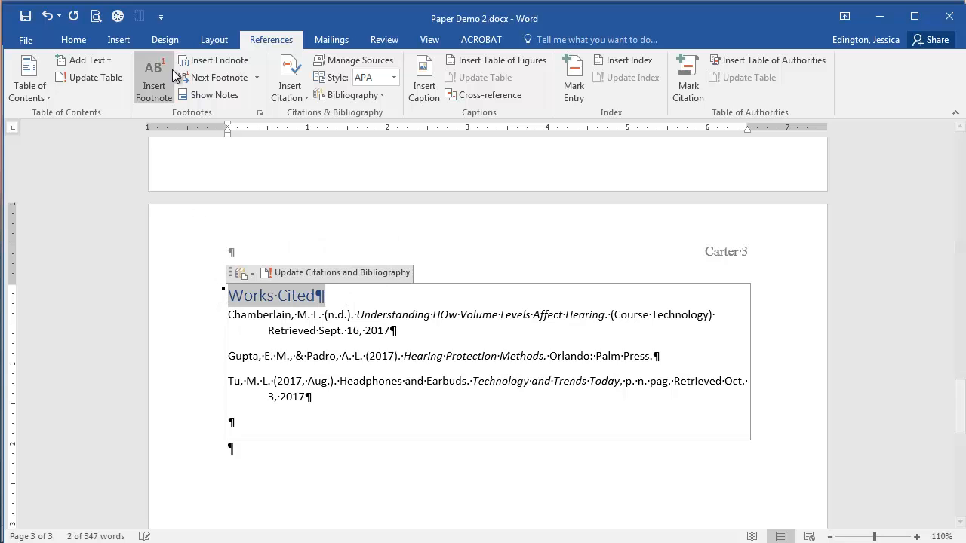
pyautogui.click(73, 40)
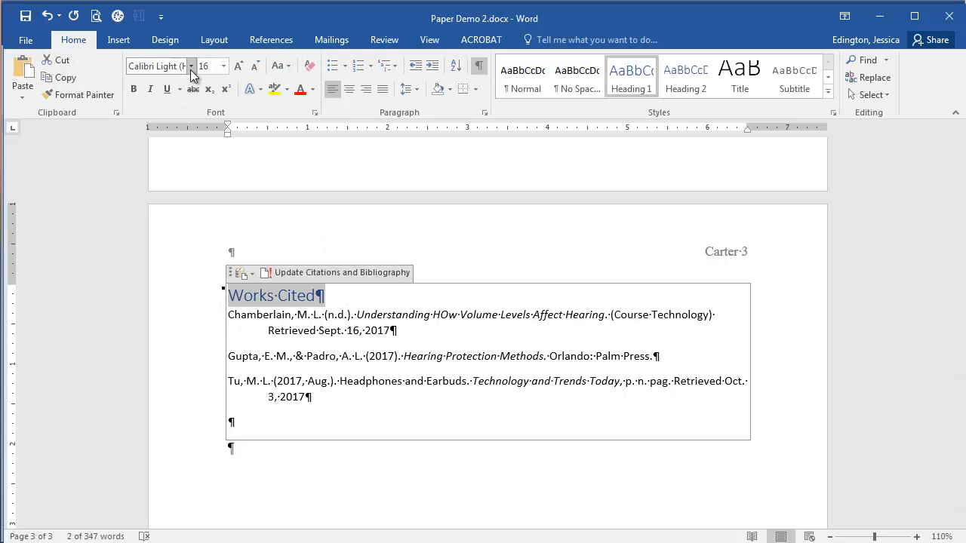
pyautogui.click(191, 66)
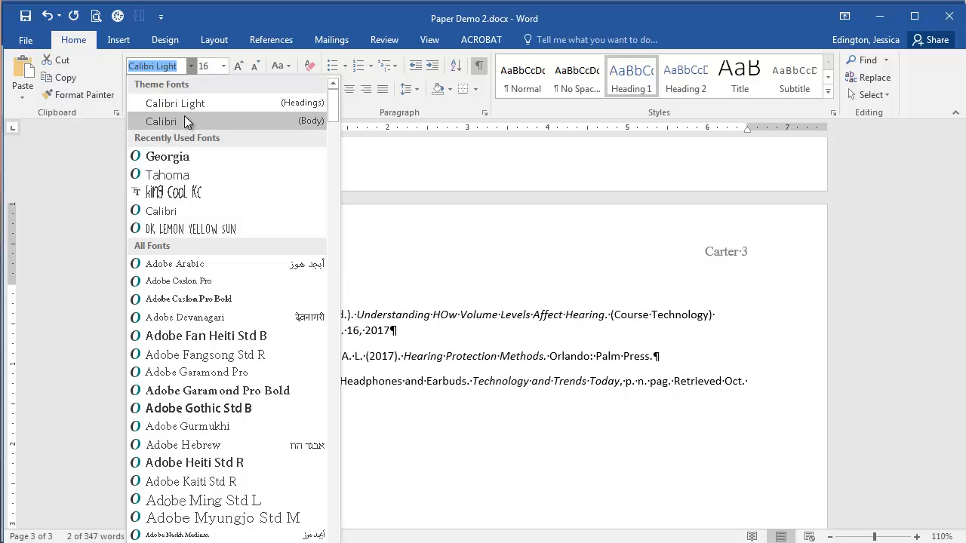
pyautogui.click(161, 122)
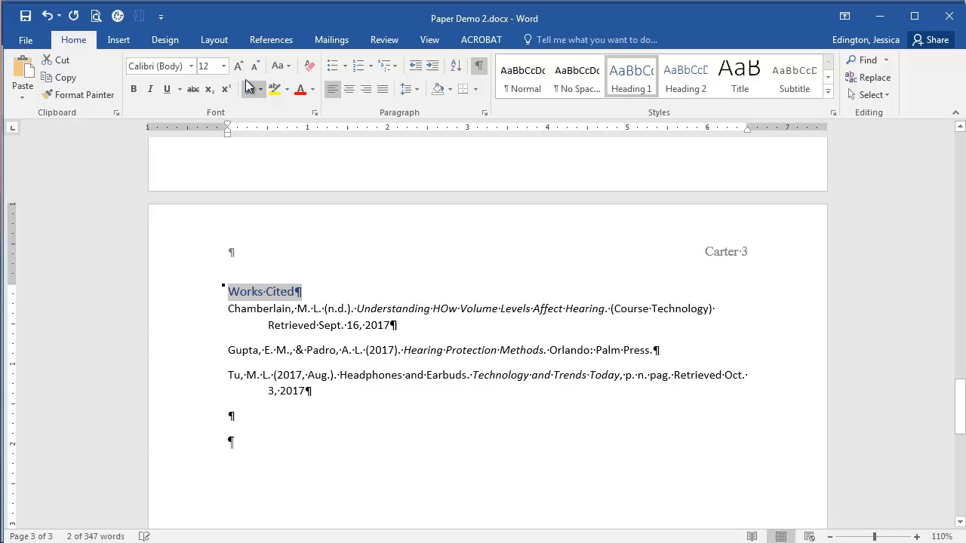
pyautogui.click(313, 89)
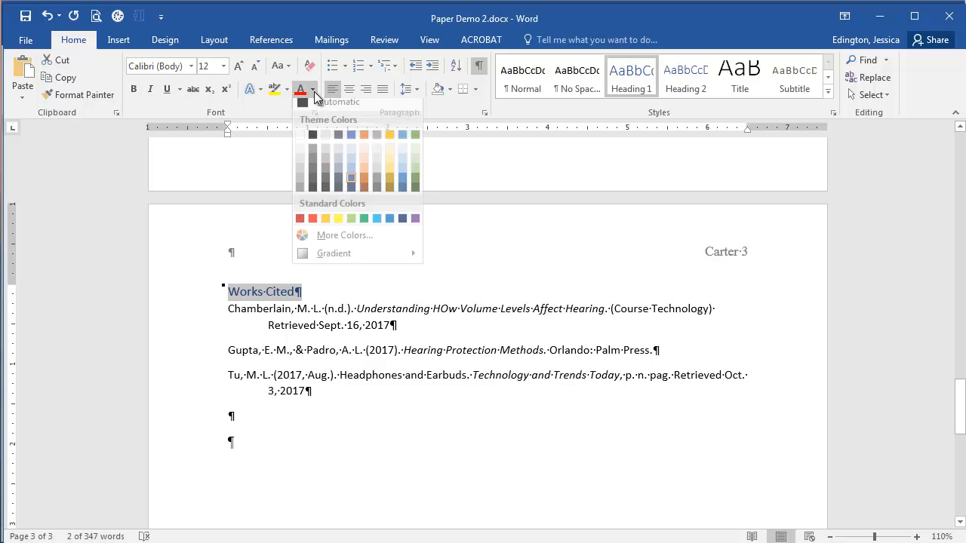
pyautogui.click(355, 88)
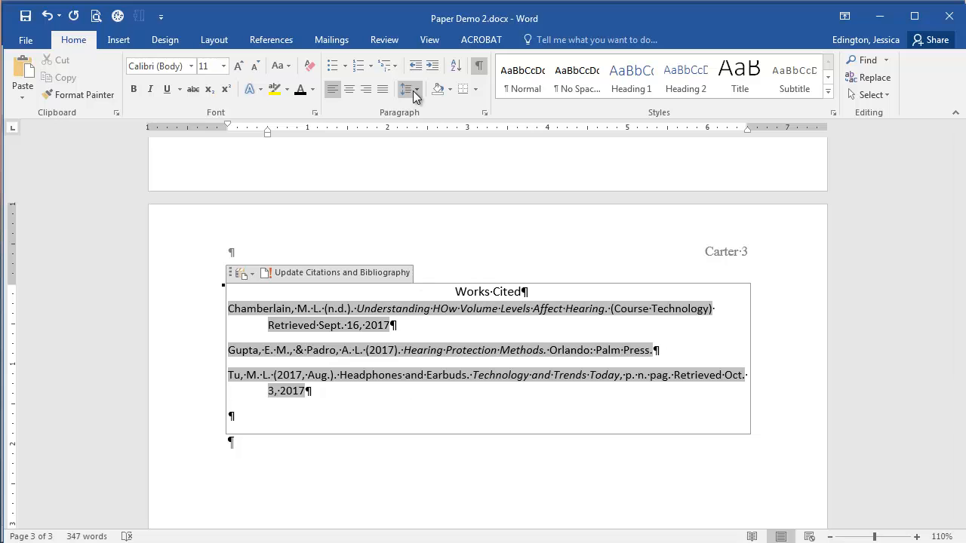
# Set the Works Cited section to 2.0 line spacing and remove space before paragraphs.
pyautogui.click(407, 89)
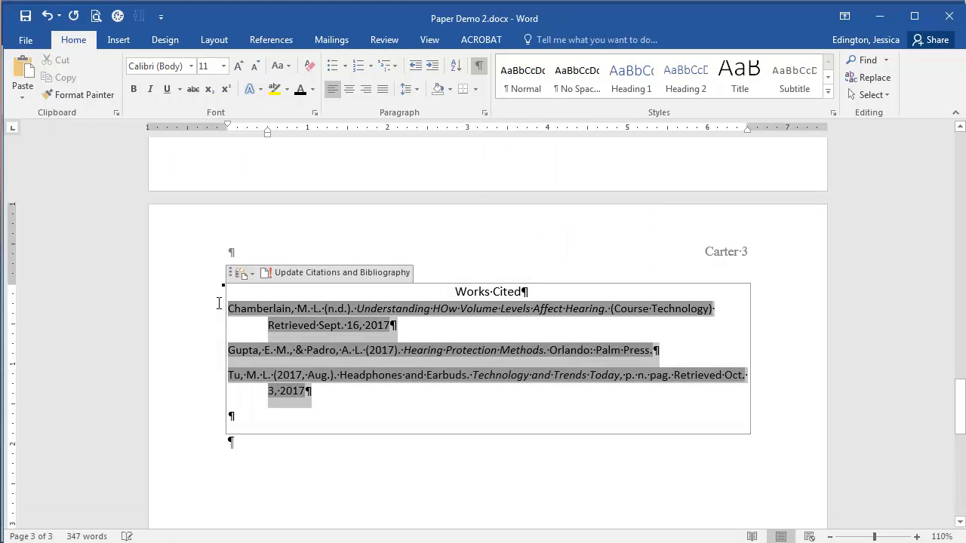
pyautogui.click(410, 89)
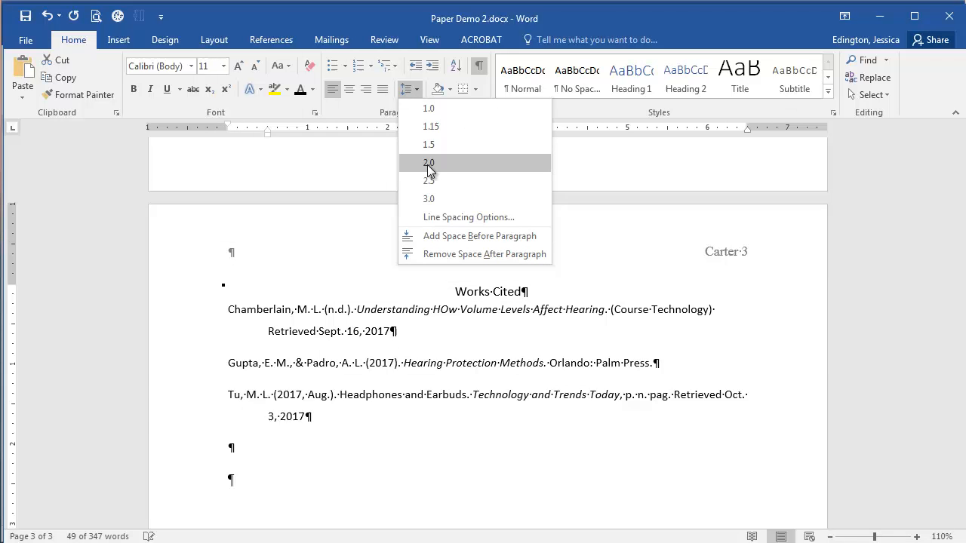
pyautogui.click(428, 162)
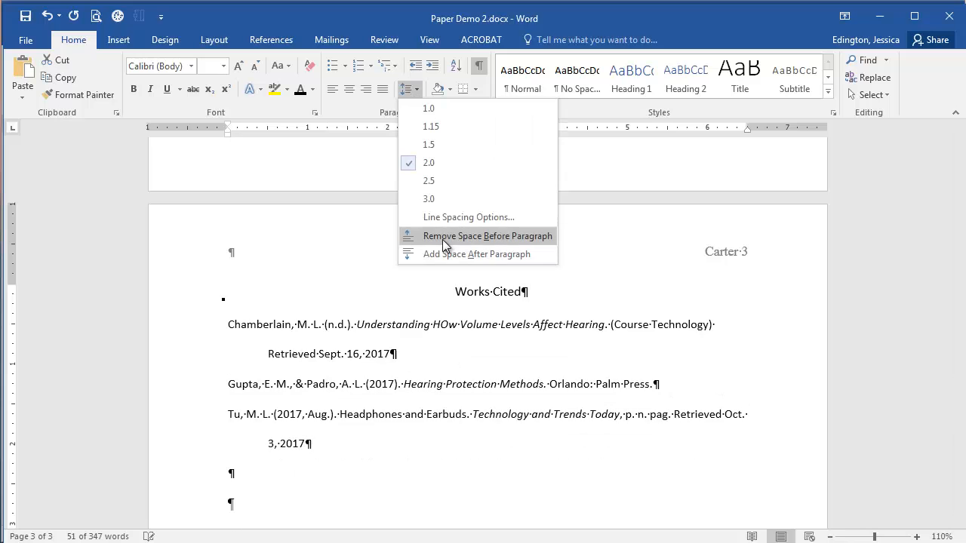
pyautogui.click(486, 236)
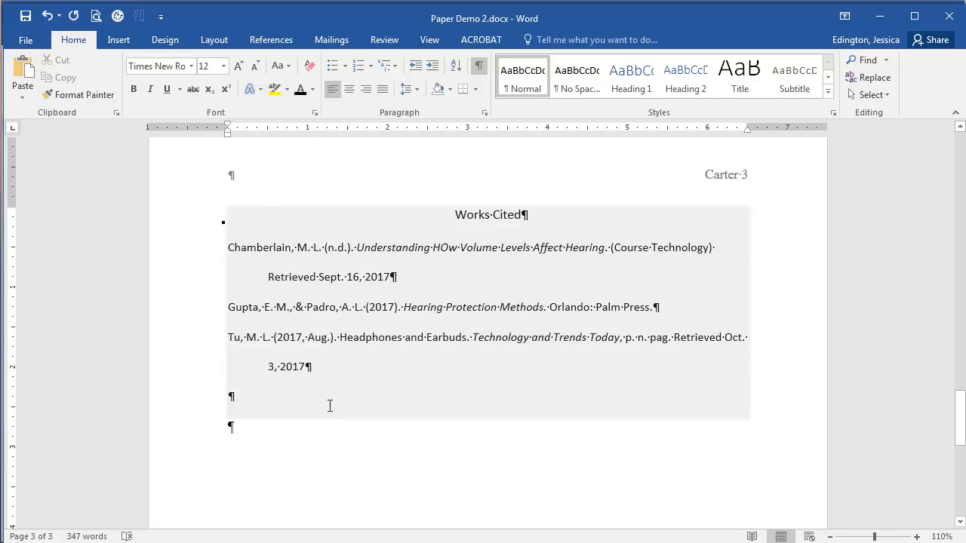
# Hide paragraph marks with Show/Hide ¶ and scroll down to review the Works Cited list.
pyautogui.click(233, 428)
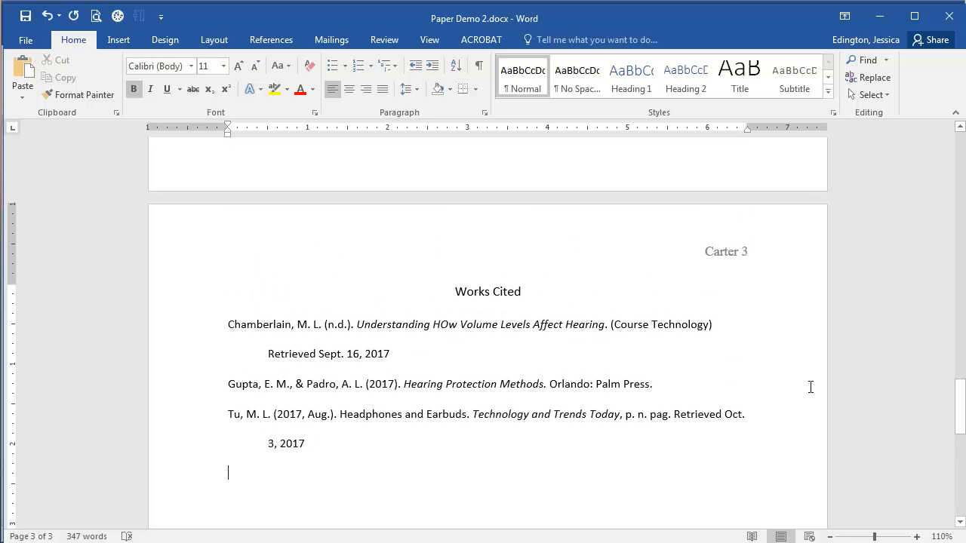
pyautogui.moveTo(774, 395)
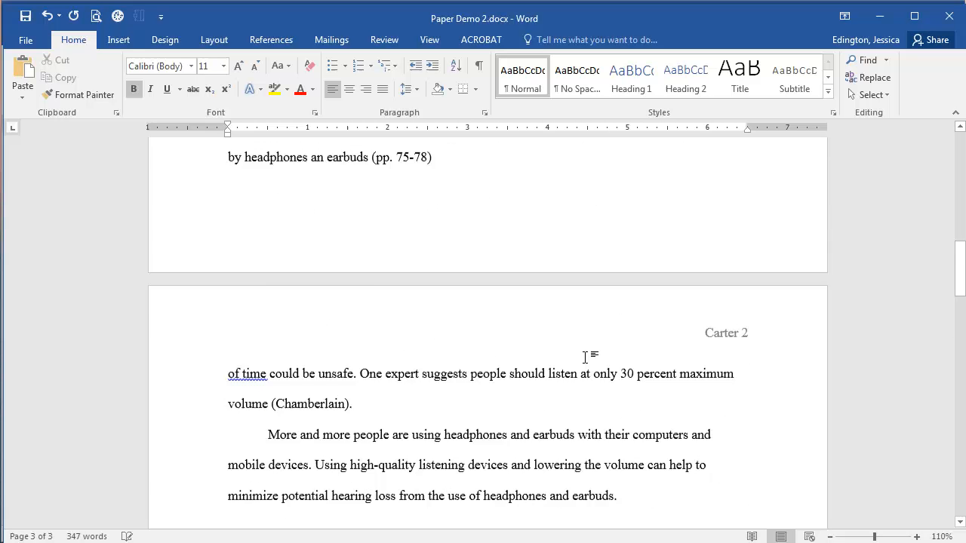
pyautogui.scroll(-3)
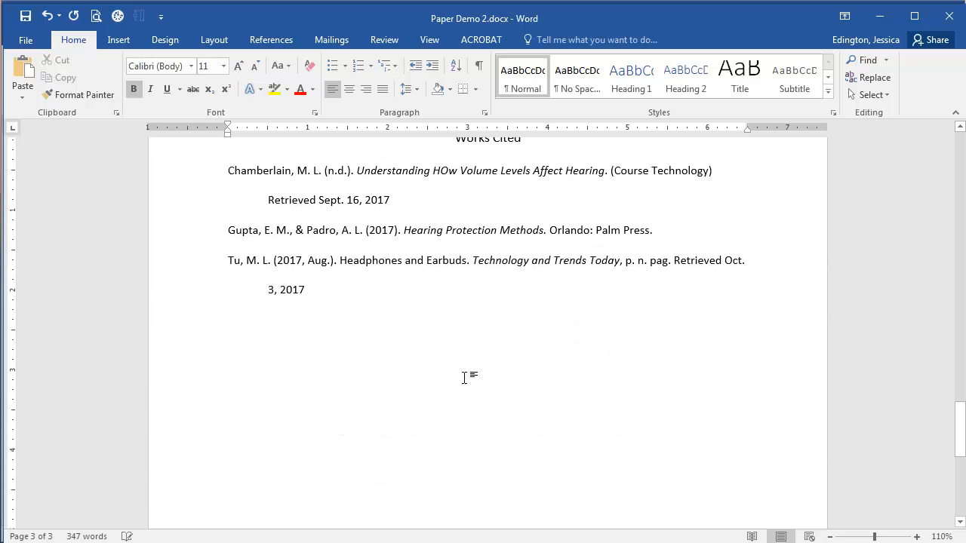